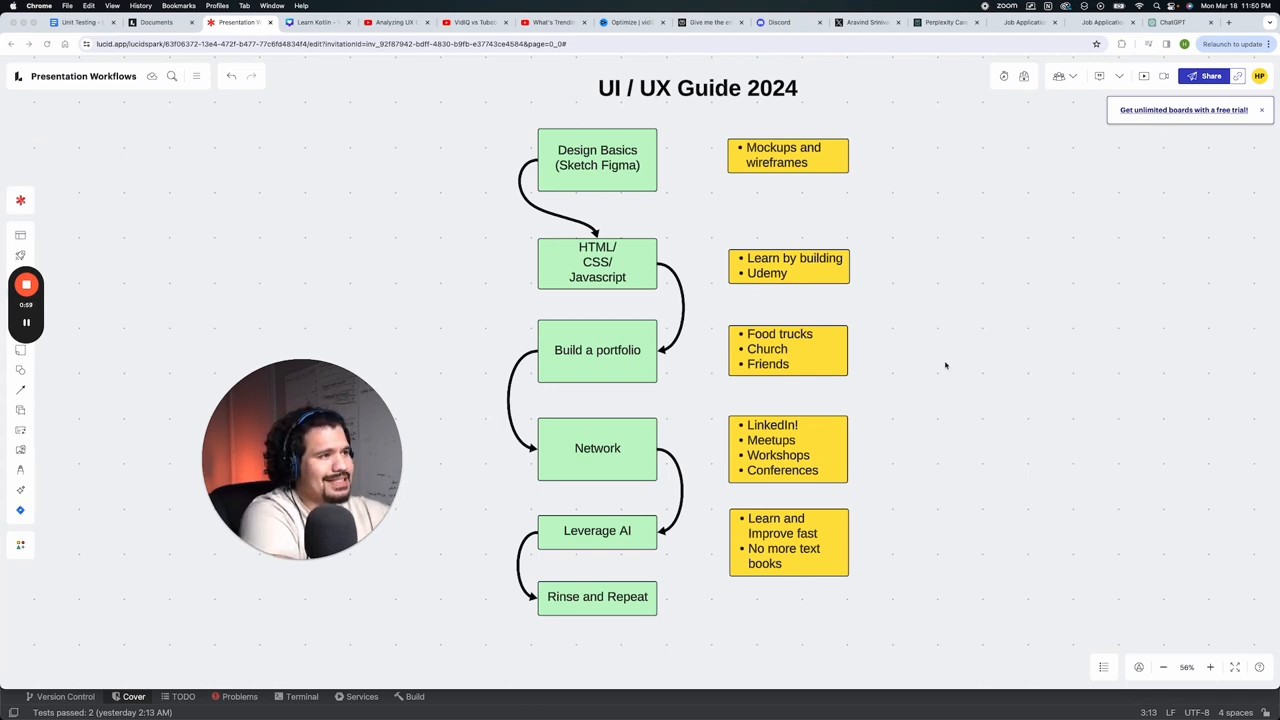
{"action": "mouse_move", "coordinate": [424, 219]}
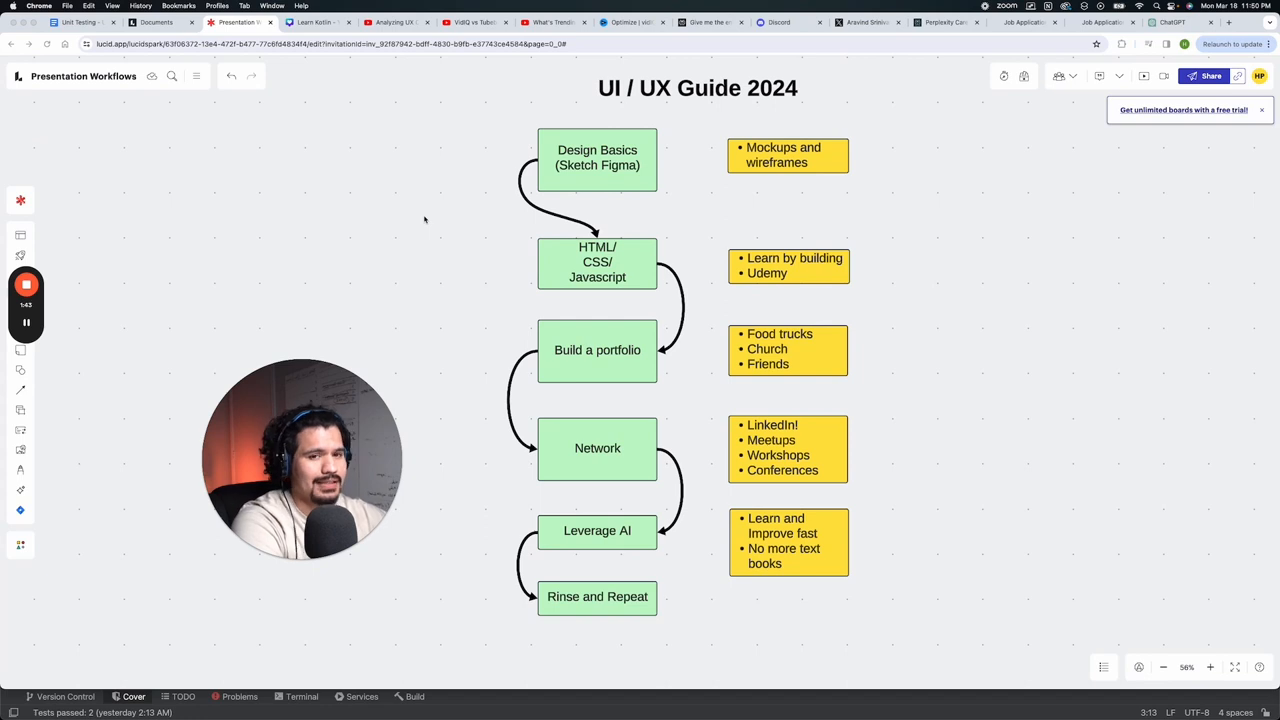
{"action": "mouse_move", "coordinate": [573, 148]}
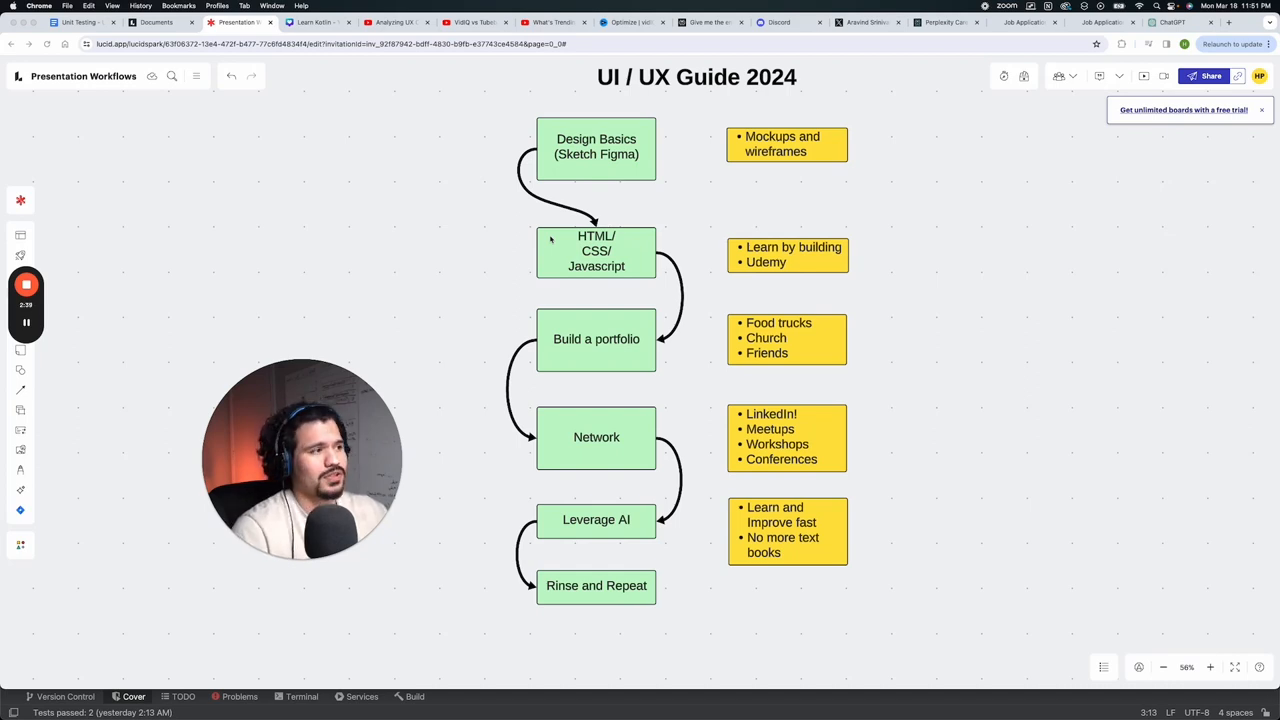
Enter text editing on the yellow 'Learn by building / Udemy' sticky note beside HTML/CSS/Javascript.
{"action": "double_click", "coordinate": [793, 254]}
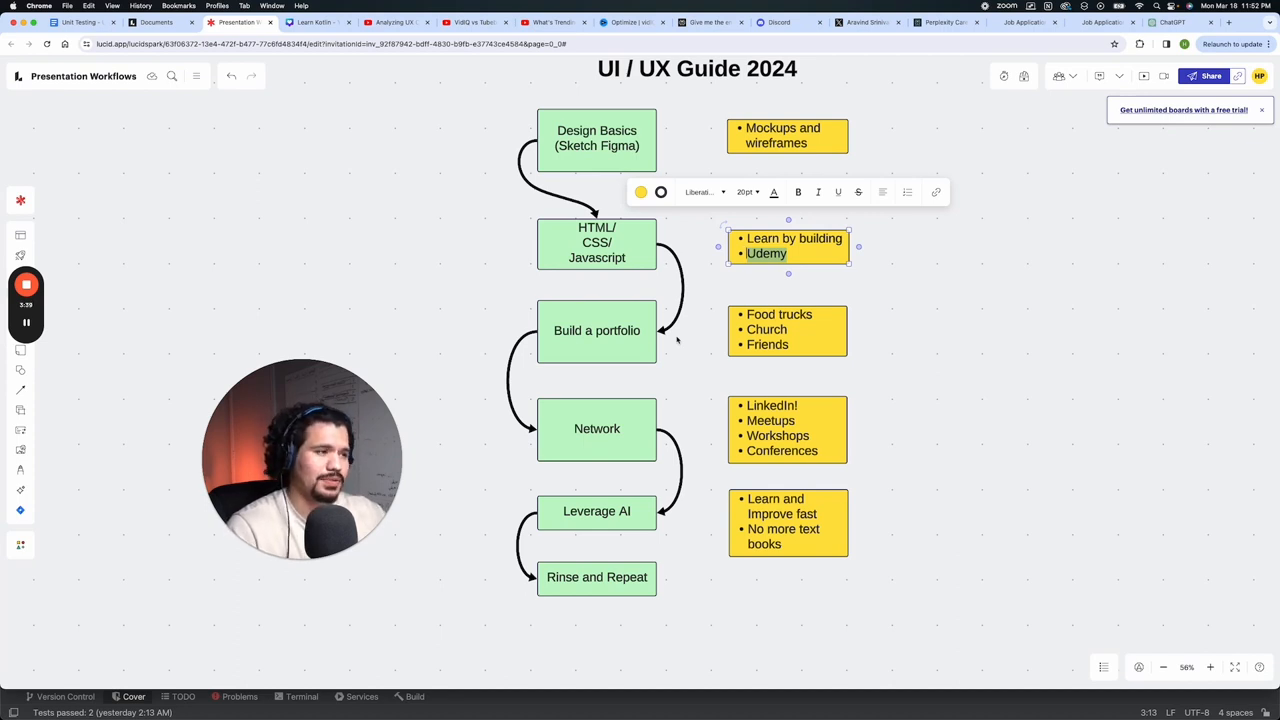
{"action": "left_click", "coordinate": [787, 330]}
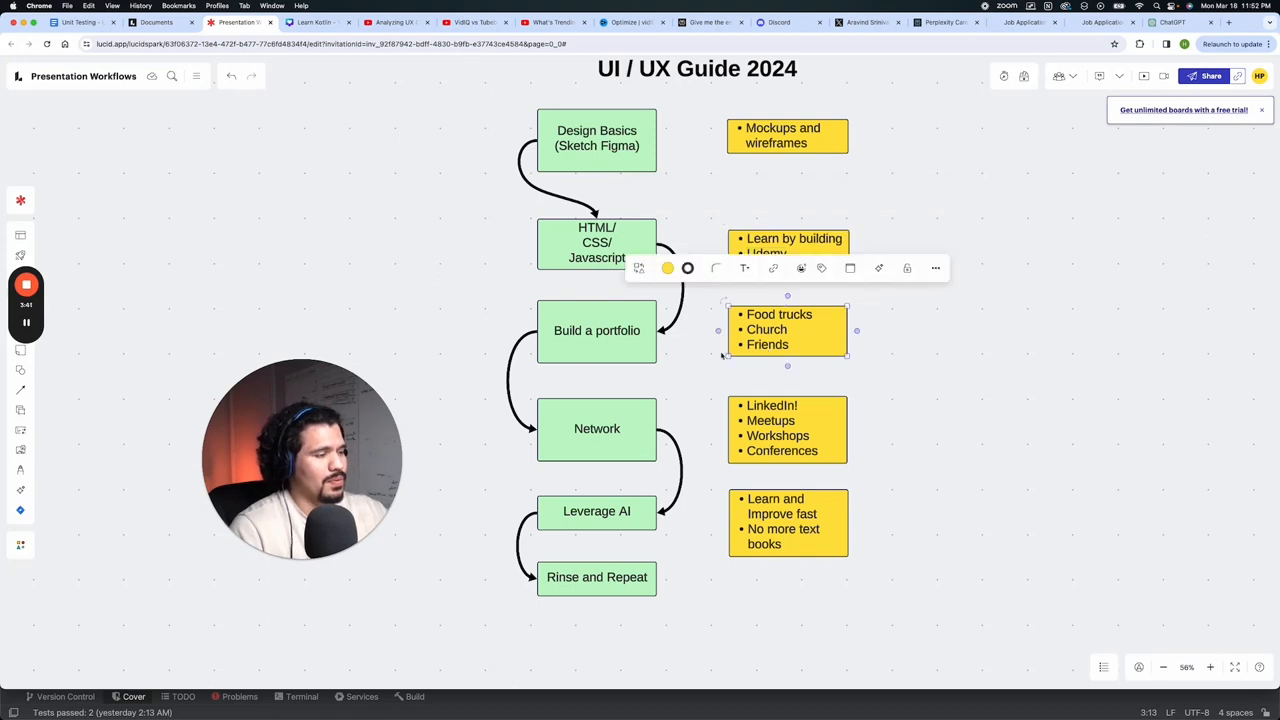
{"action": "left_click", "coordinate": [710, 351]}
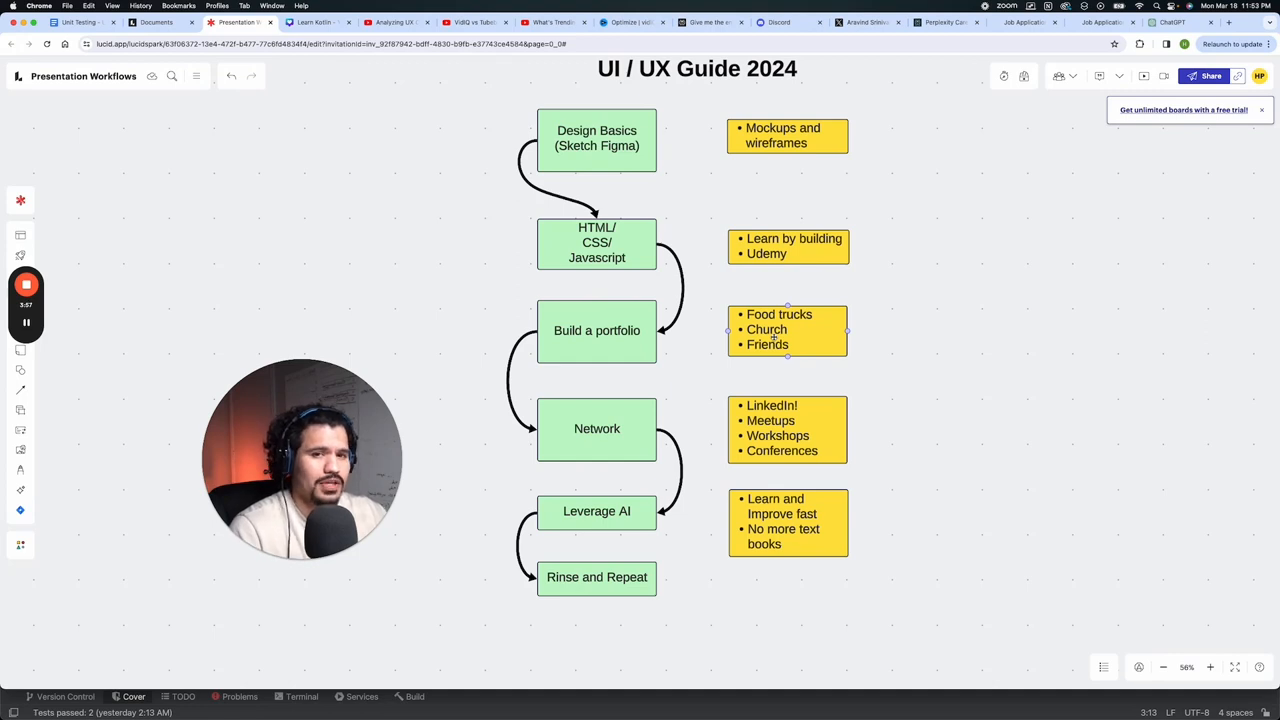
{"action": "left_click", "coordinate": [668, 305]}
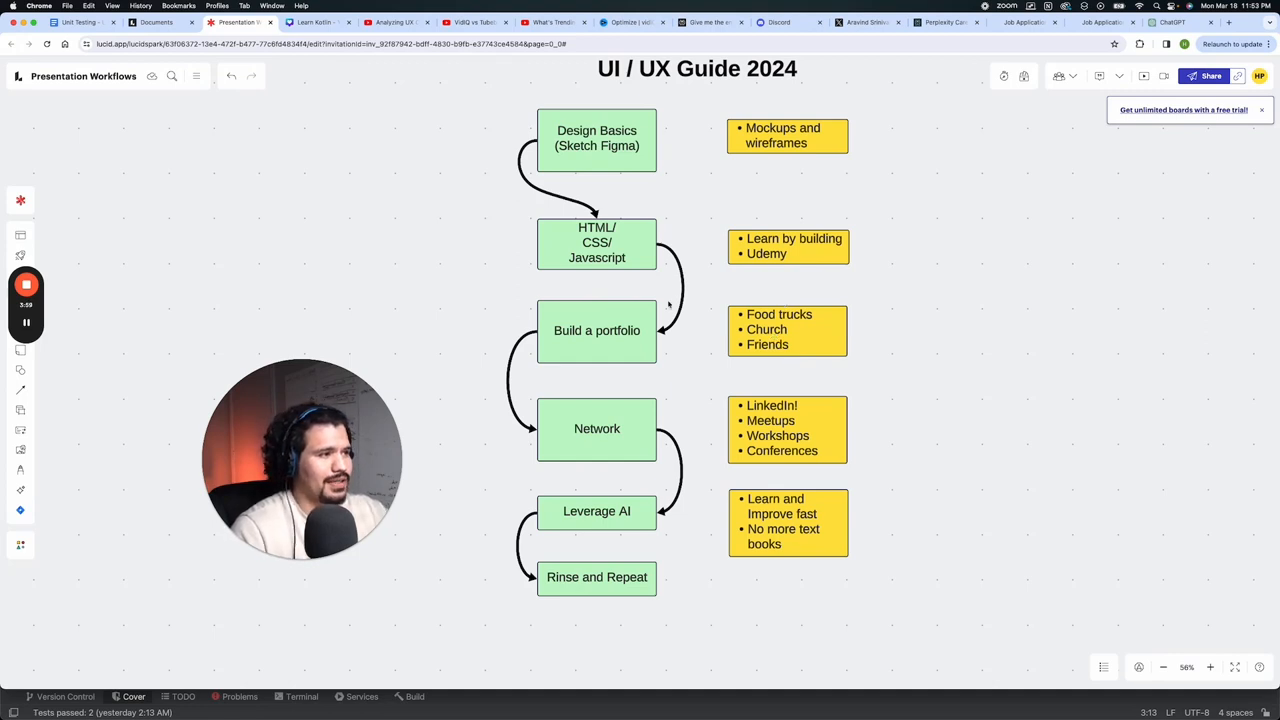
{"action": "left_click", "coordinate": [596, 138]}
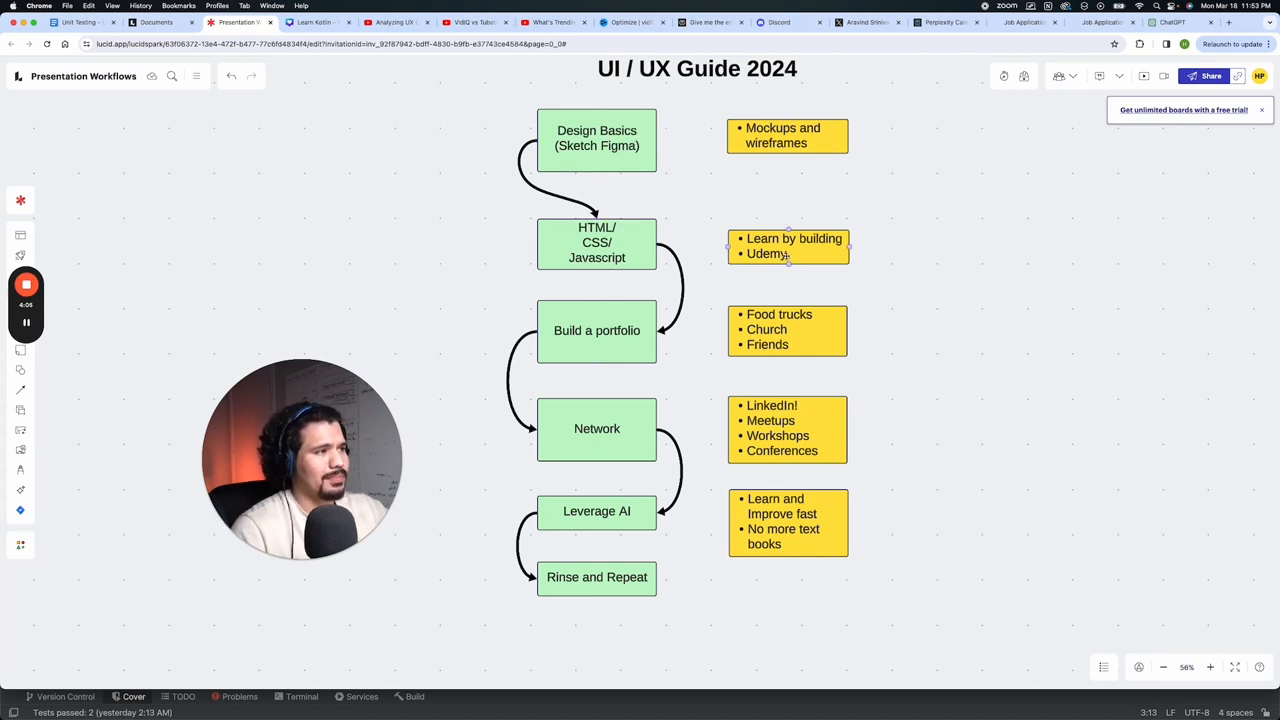
{"action": "left_click", "coordinate": [787, 246]}
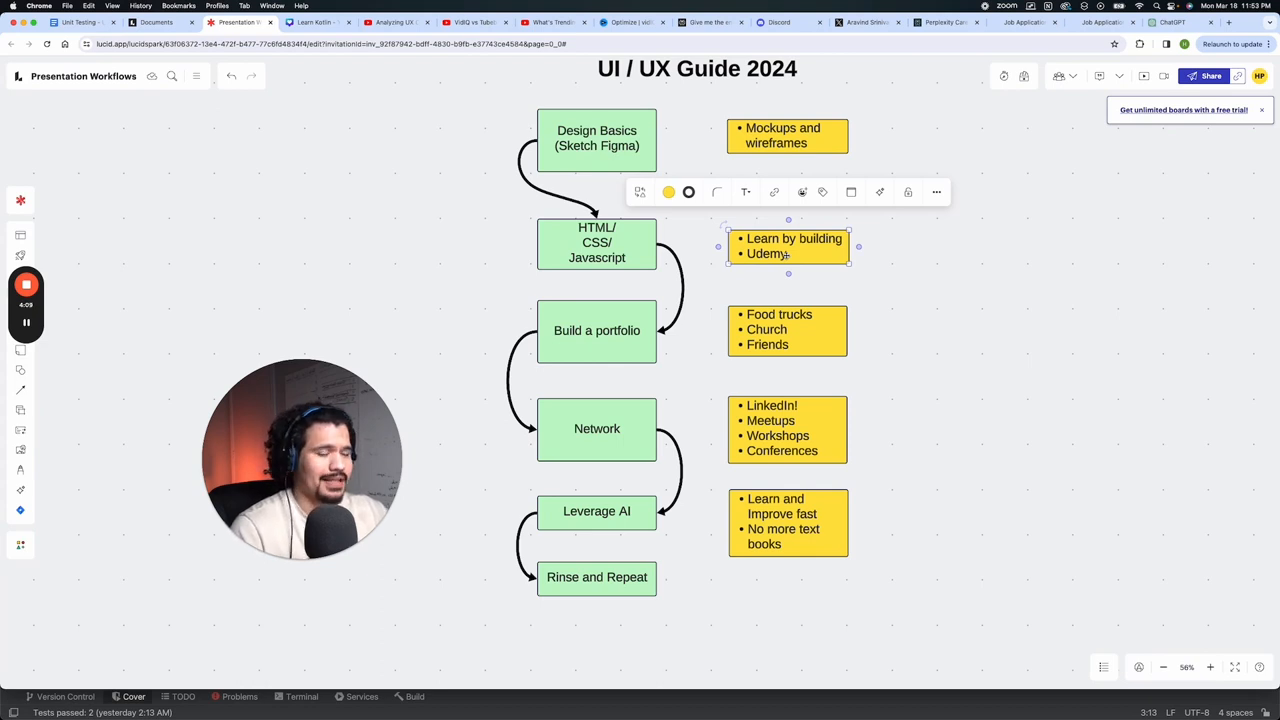
{"action": "left_click", "coordinate": [597, 330]}
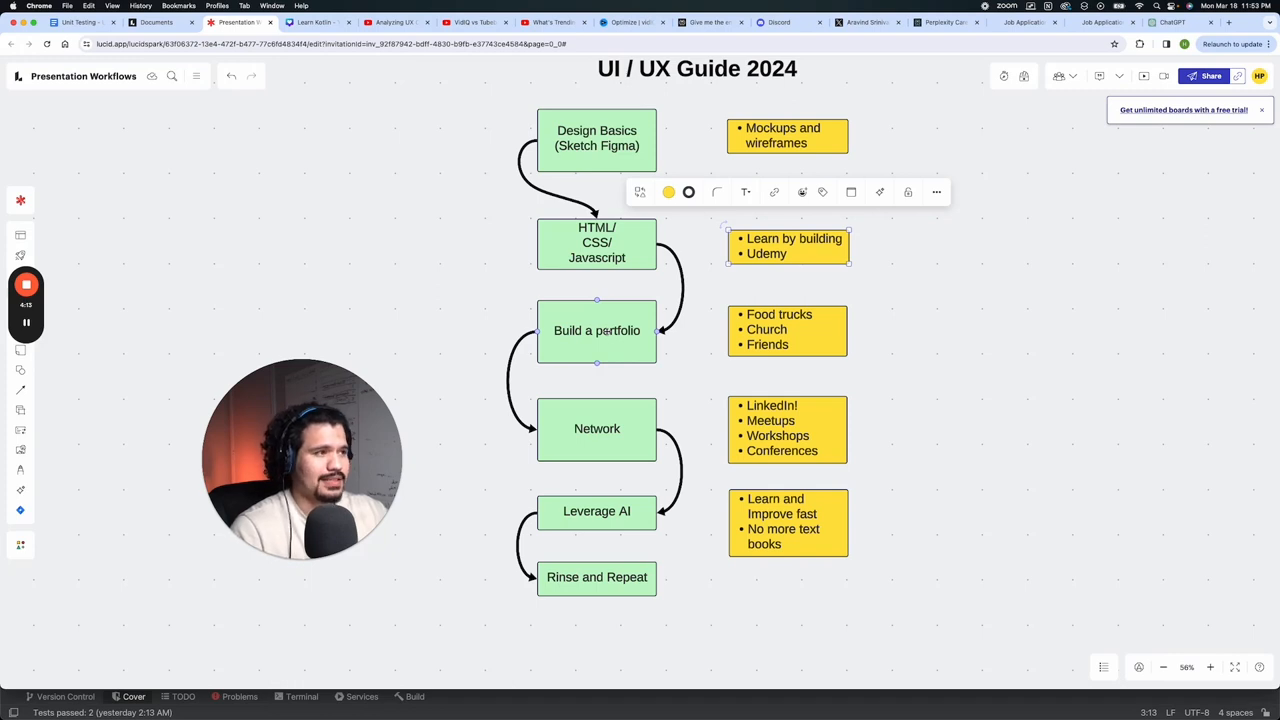
{"action": "left_click", "coordinate": [788, 246]}
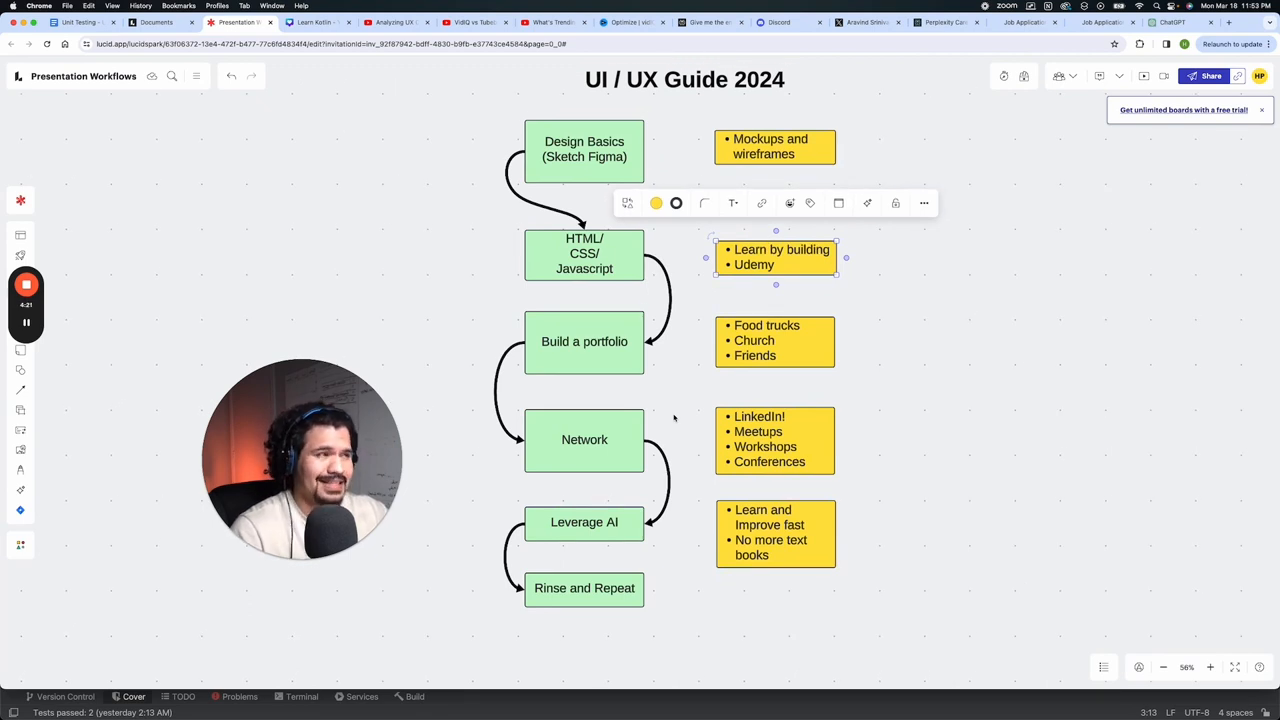
{"action": "left_click", "coordinate": [584, 439]}
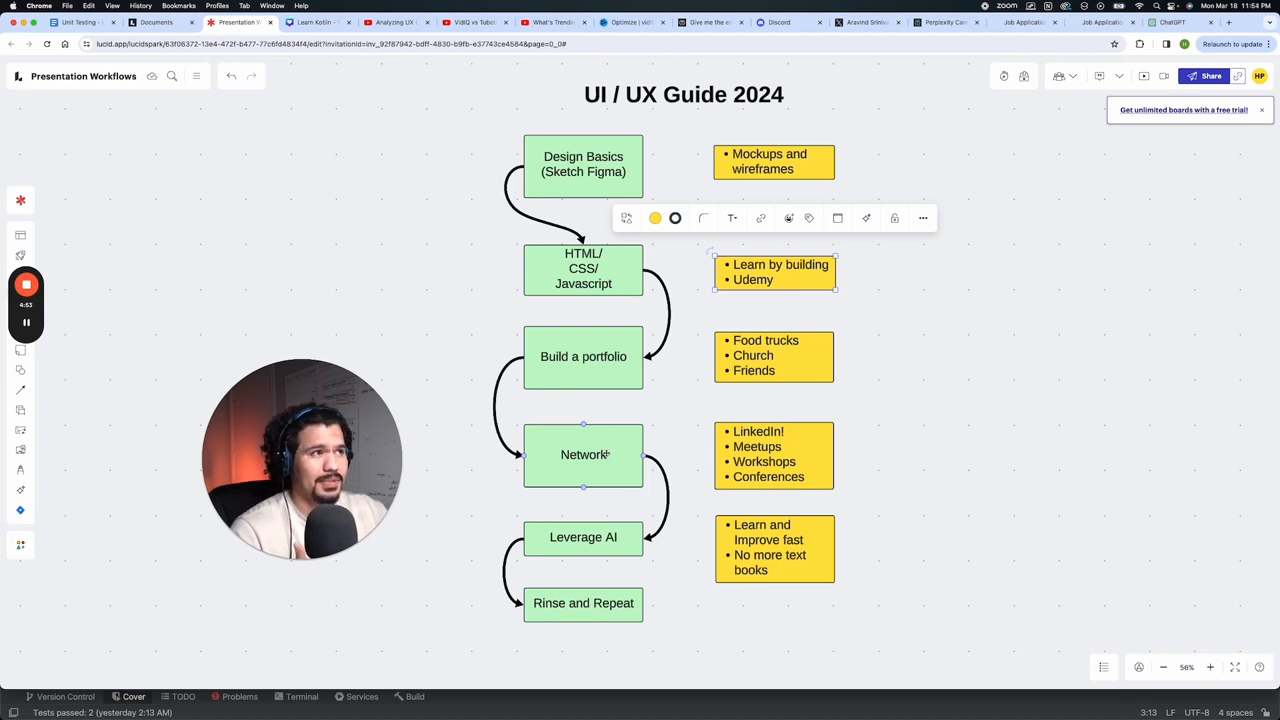
Select the 'LinkedIn! / Meetups / Workshops / Conferences' sticky note and enter text editing.
{"action": "left_click", "coordinate": [773, 455]}
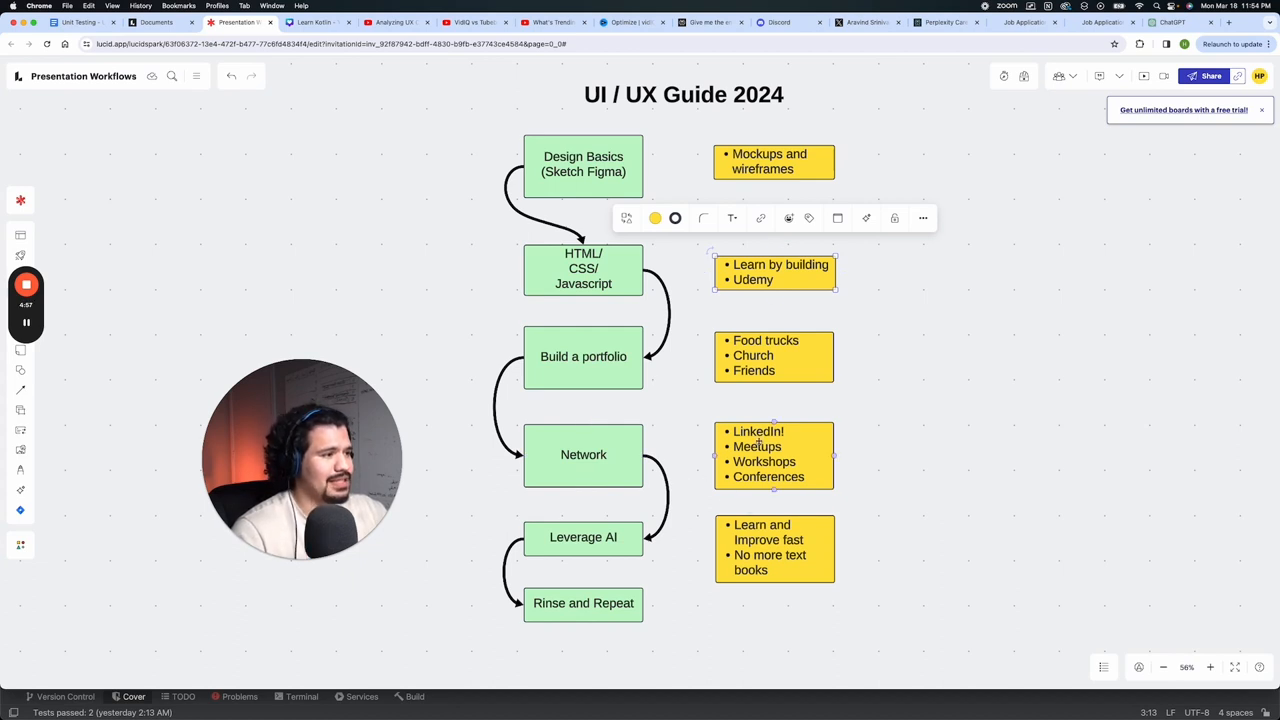
{"action": "double_click", "coordinate": [773, 454]}
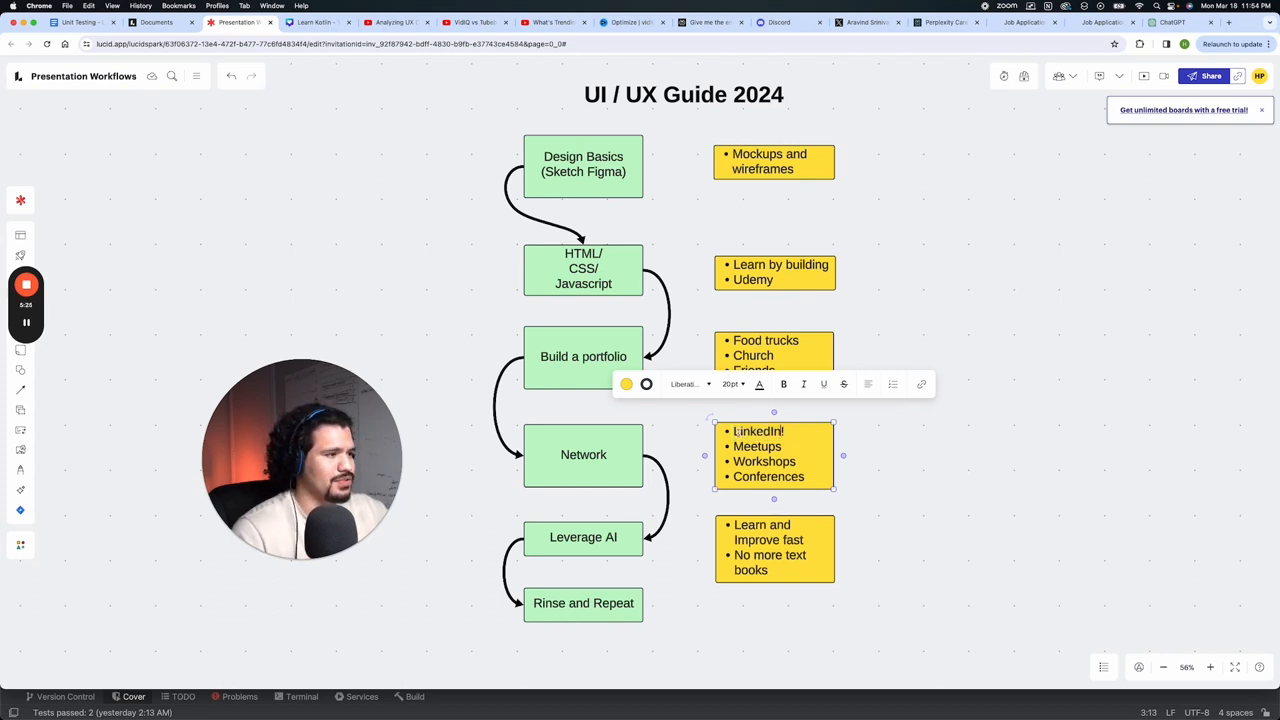
{"action": "left_click", "coordinate": [583, 164]}
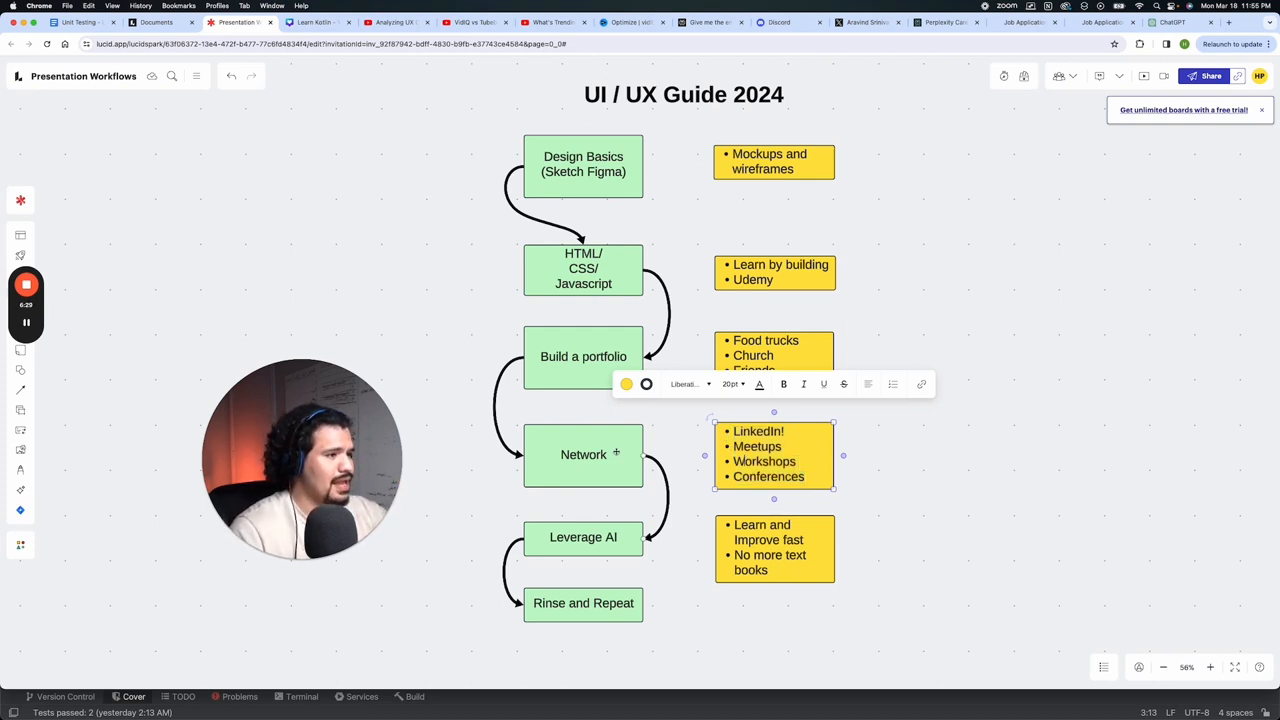
{"action": "left_click", "coordinate": [583, 356]}
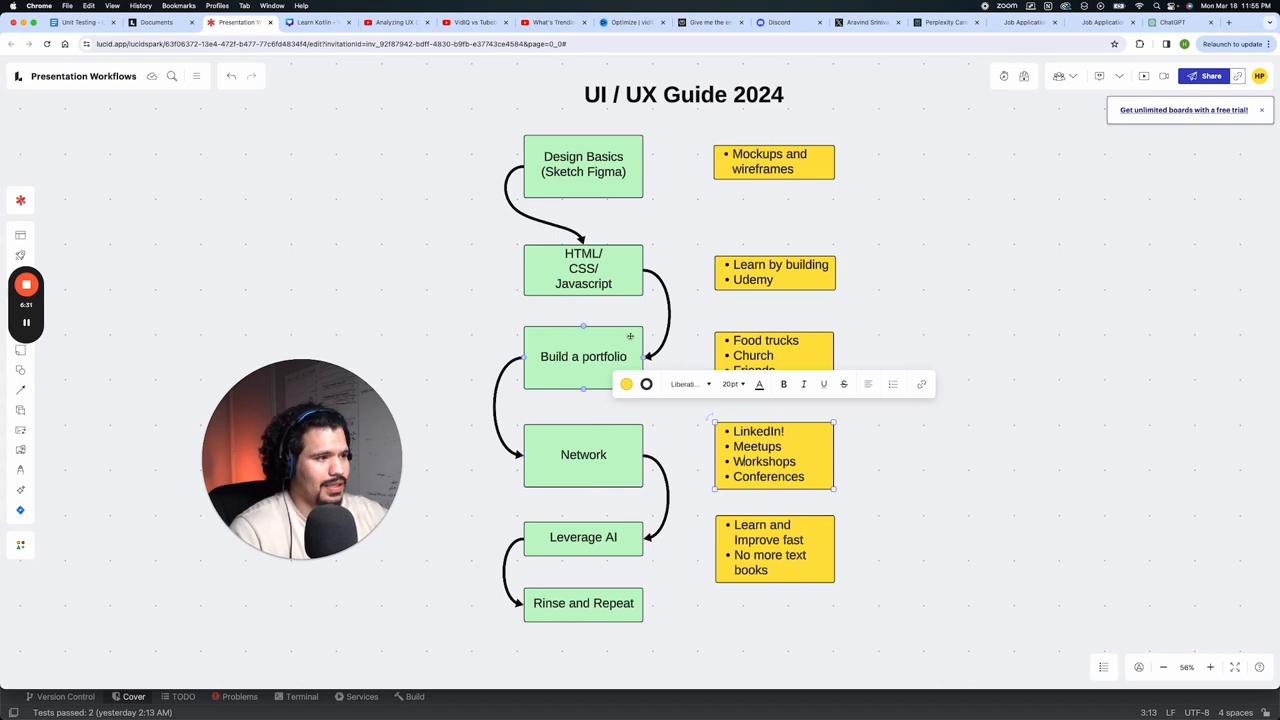
{"action": "left_click", "coordinate": [583, 356]}
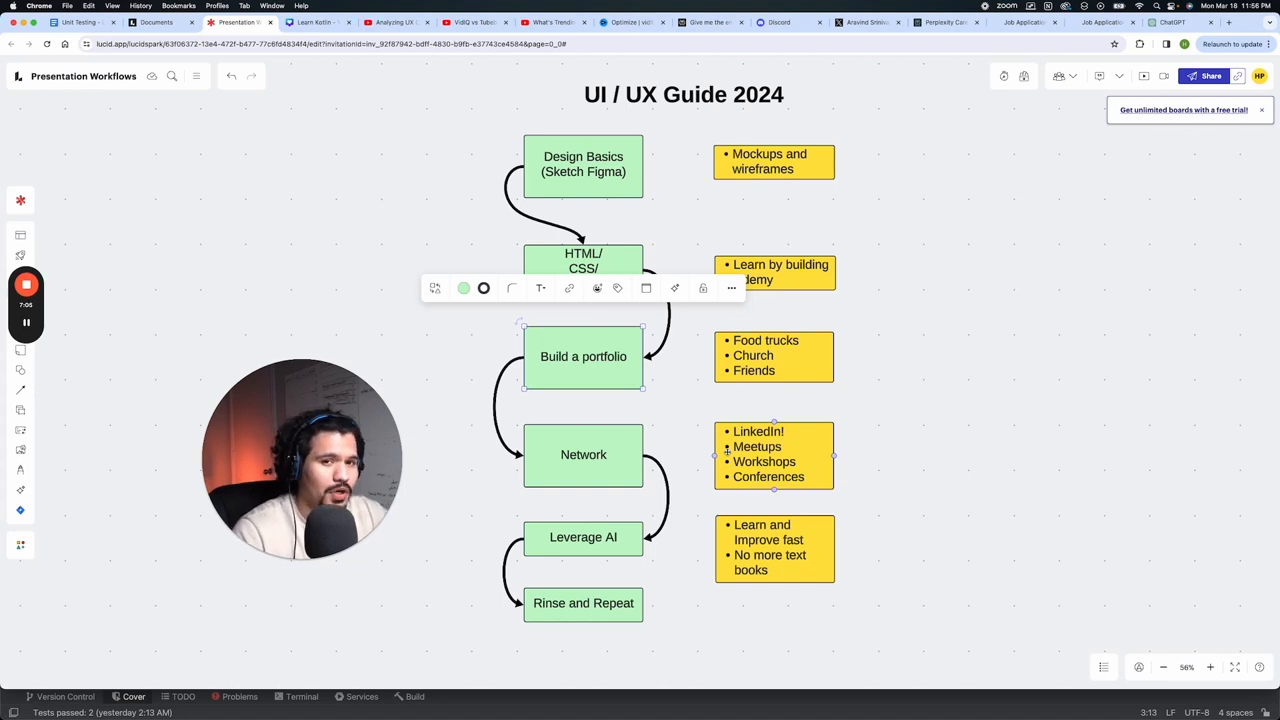
{"action": "left_click", "coordinate": [583, 356]}
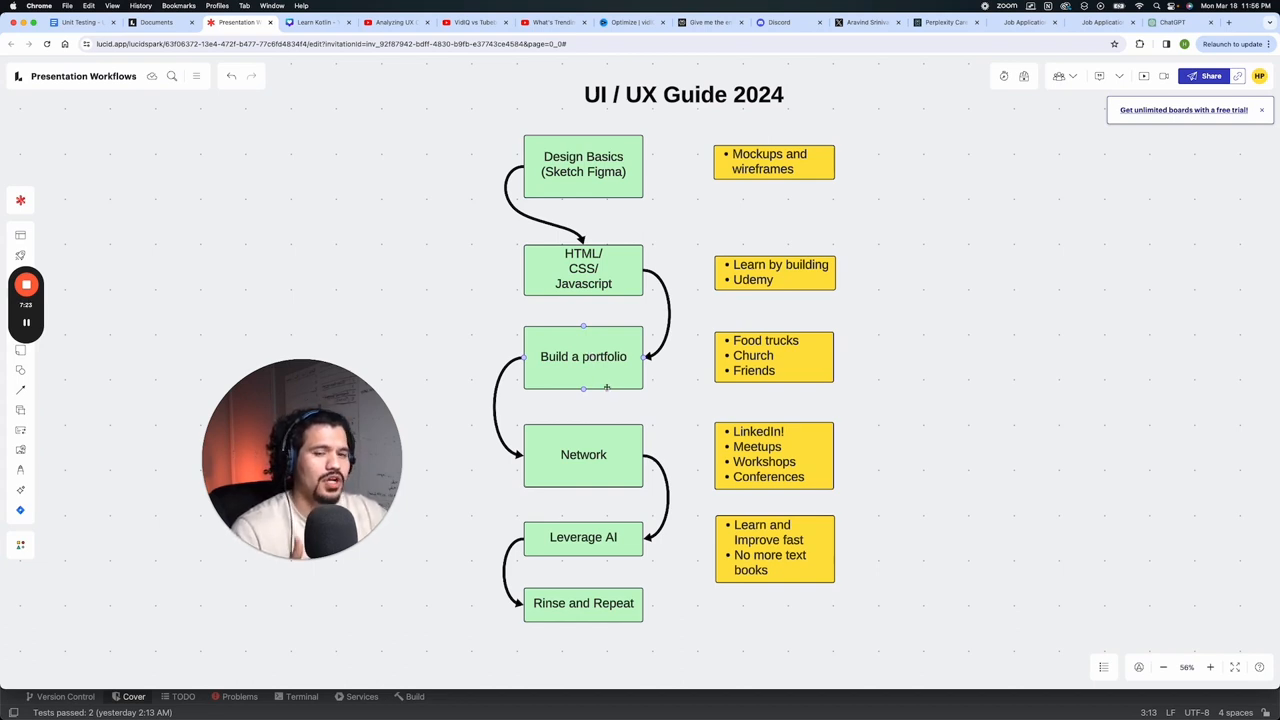
{"action": "left_click", "coordinate": [583, 455]}
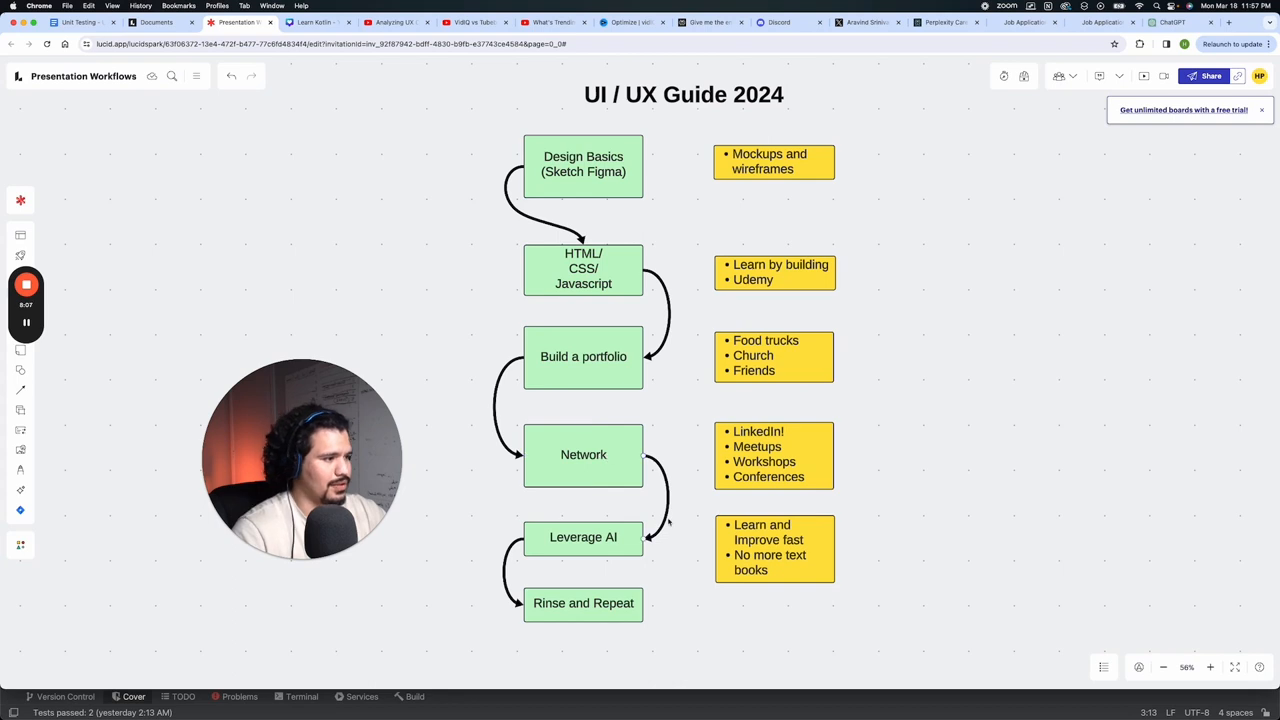
{"action": "left_click", "coordinate": [583, 537]}
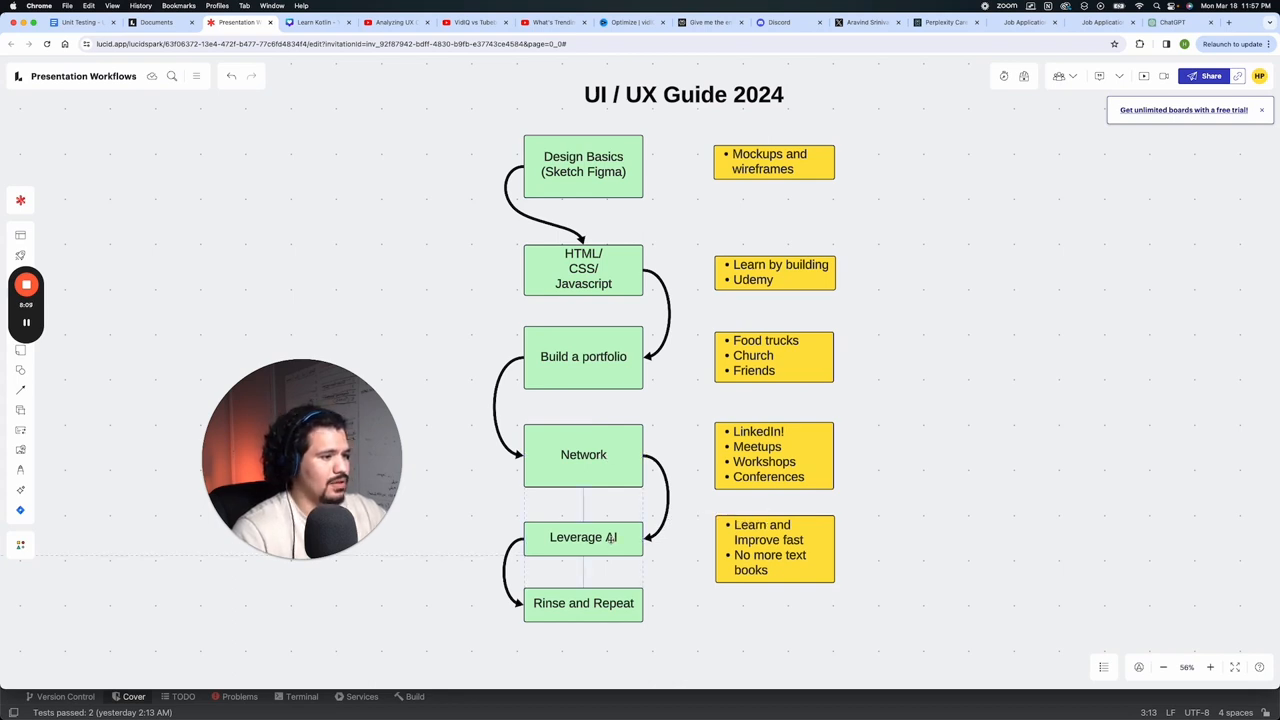
{"action": "left_click", "coordinate": [583, 537]}
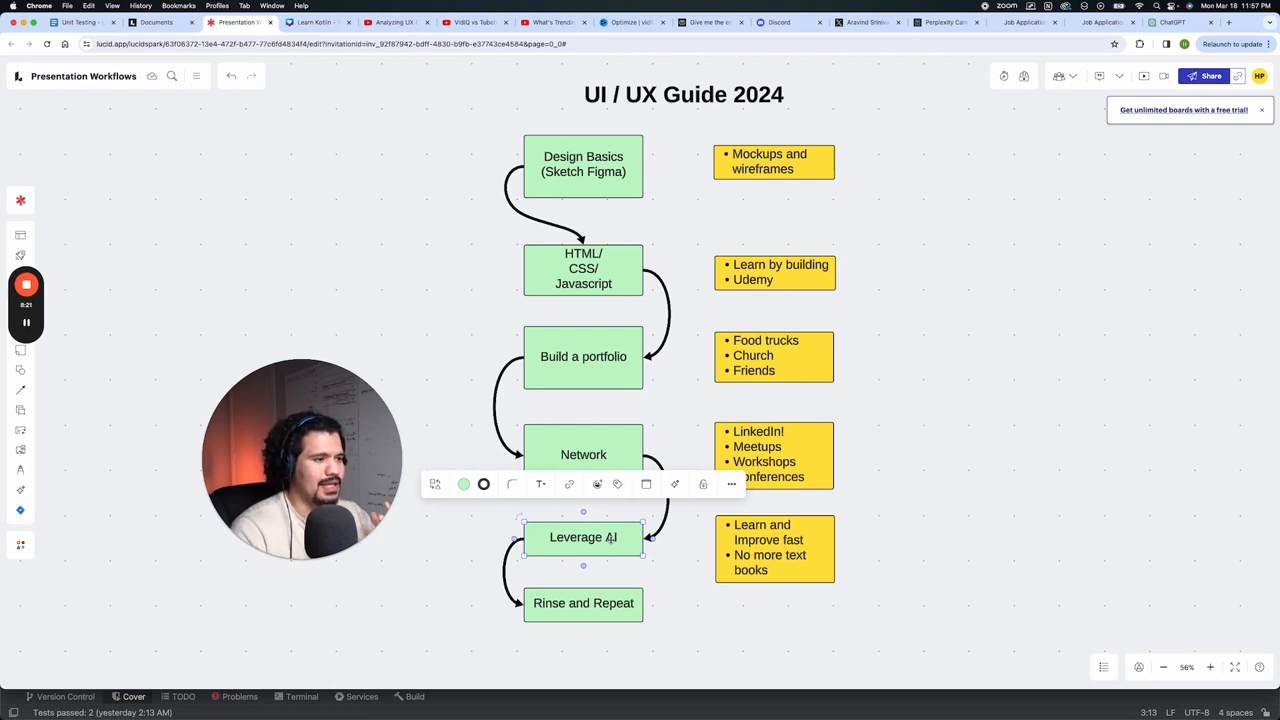
{"action": "left_click", "coordinate": [773, 355]}
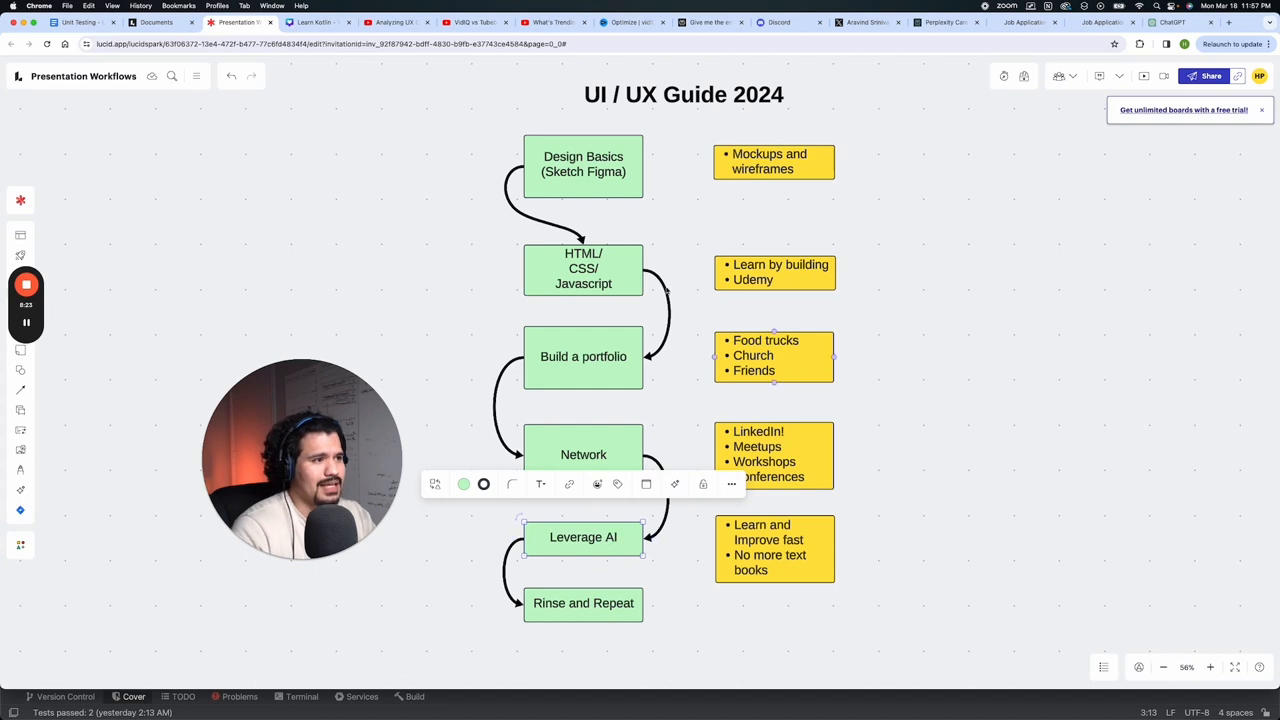
{"action": "left_click", "coordinate": [583, 268]}
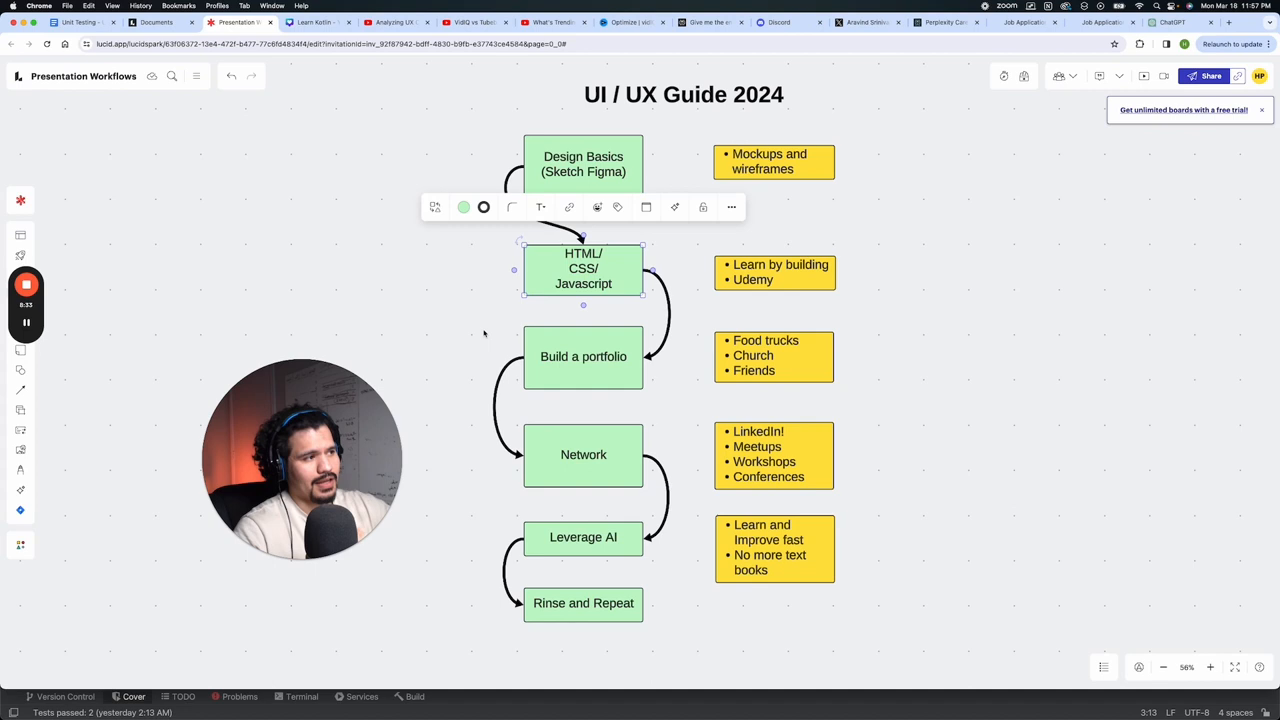
{"action": "left_click", "coordinate": [774, 548]}
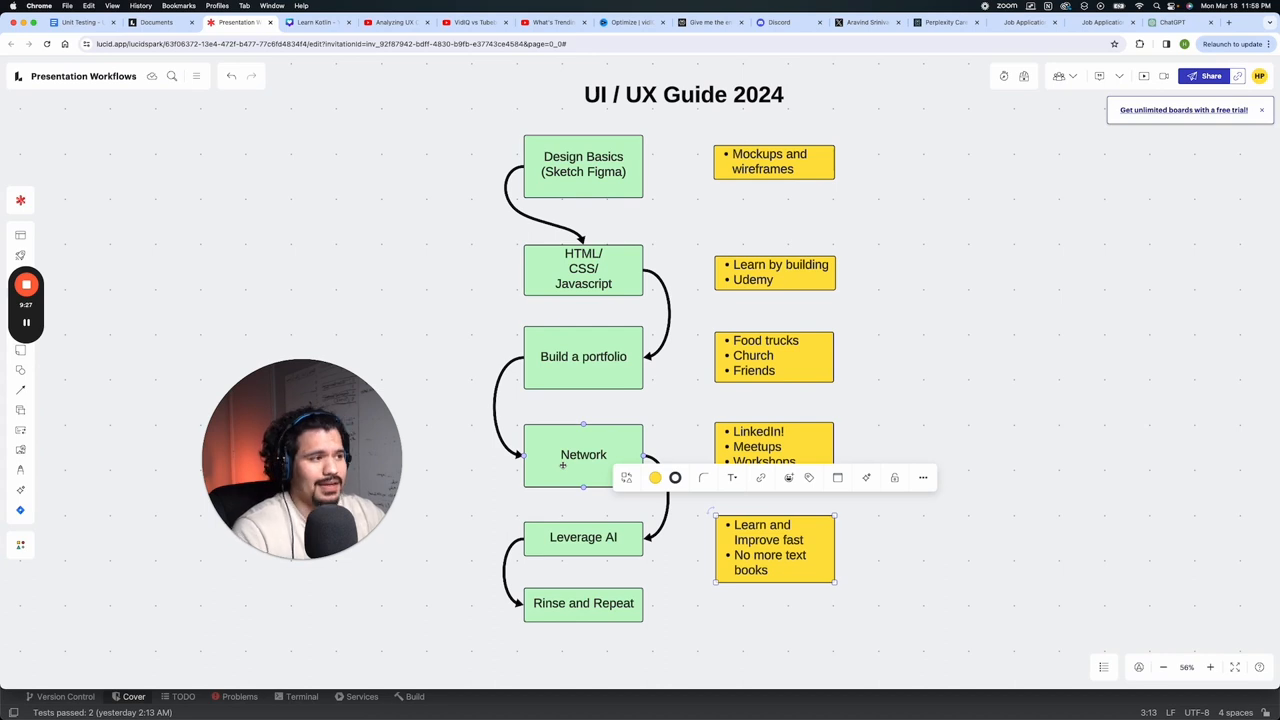
{"action": "left_click", "coordinate": [583, 537]}
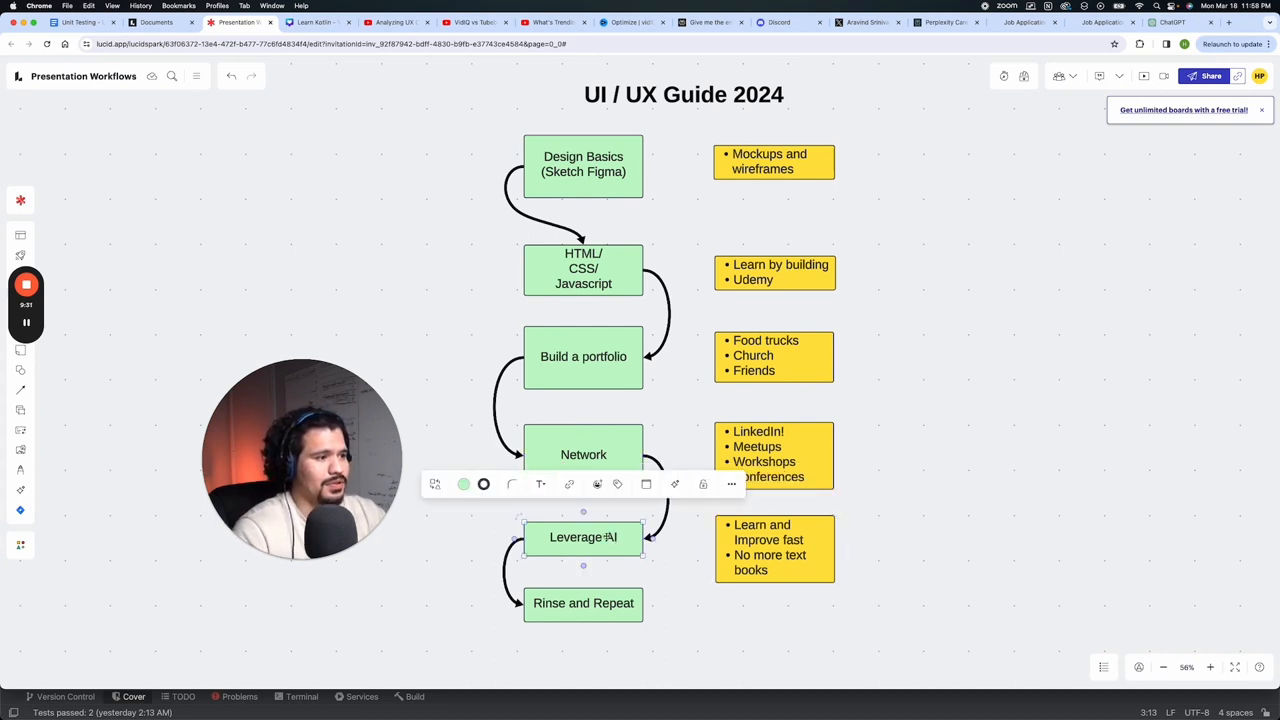
{"action": "left_click", "coordinate": [583, 163]}
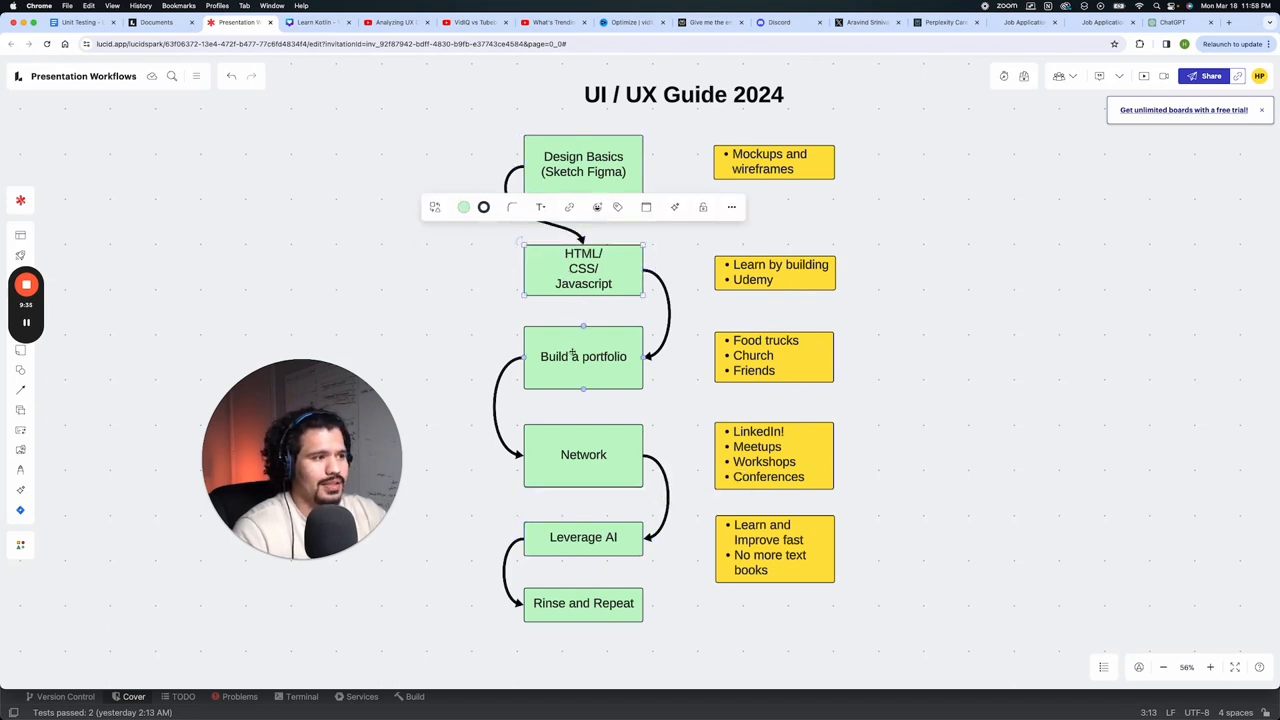
{"action": "left_click", "coordinate": [583, 454]}
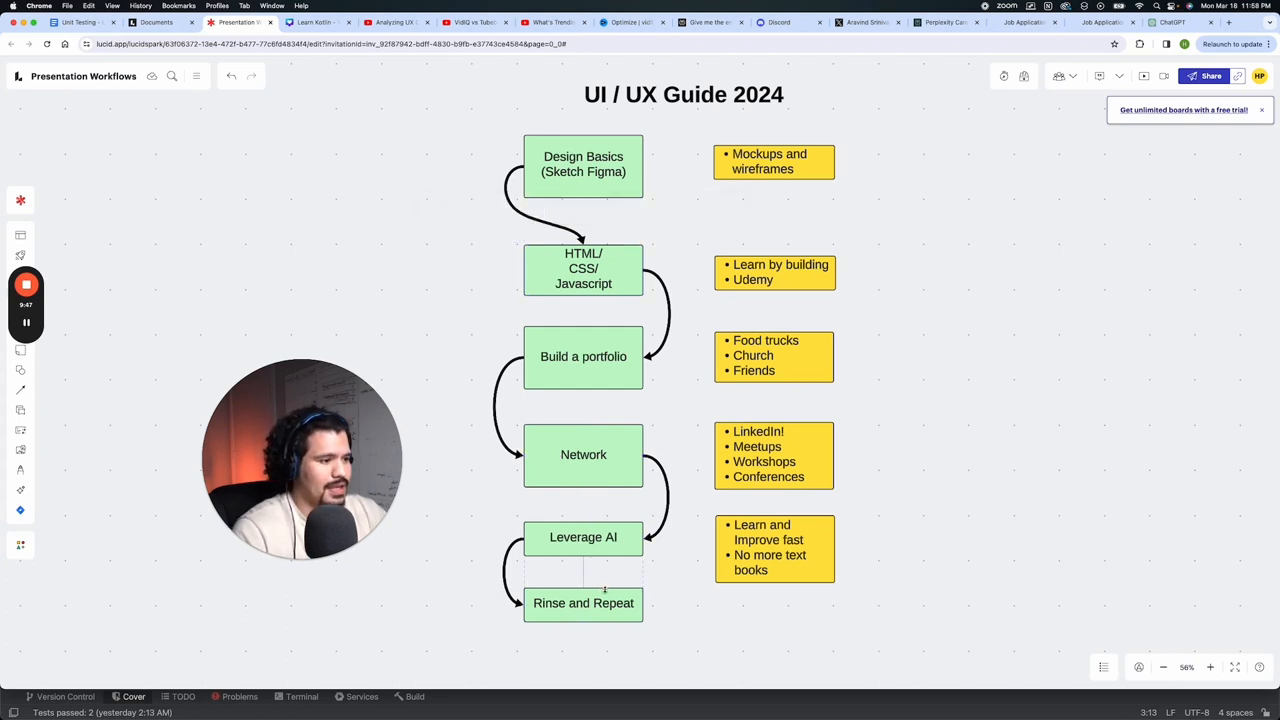
{"action": "left_click", "coordinate": [583, 602]}
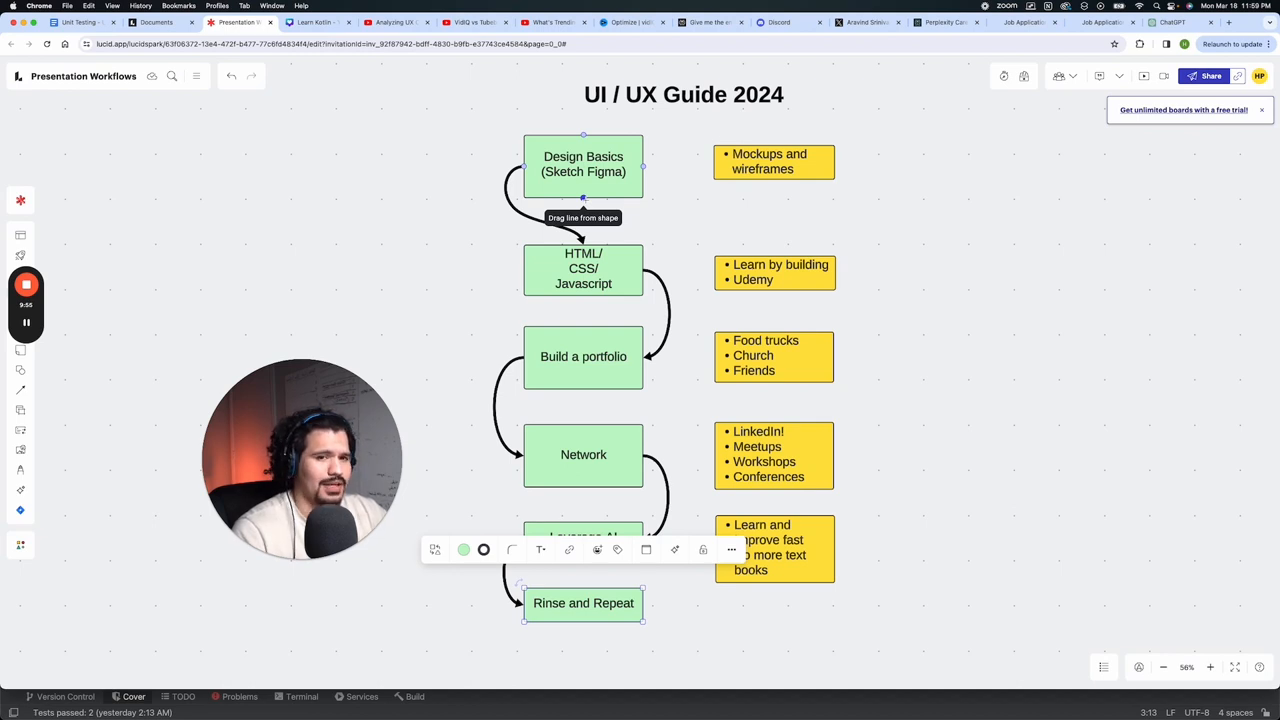
{"action": "left_click", "coordinate": [583, 603]}
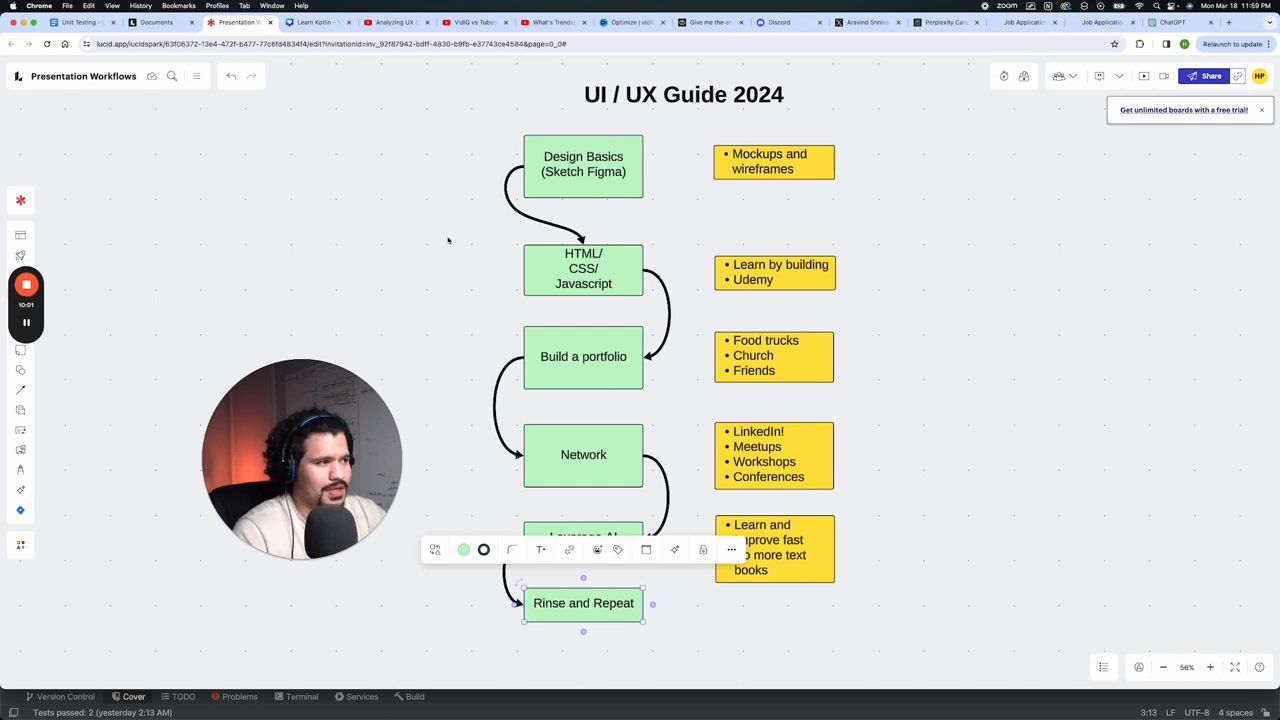
{"action": "mouse_move", "coordinate": [379, 219]}
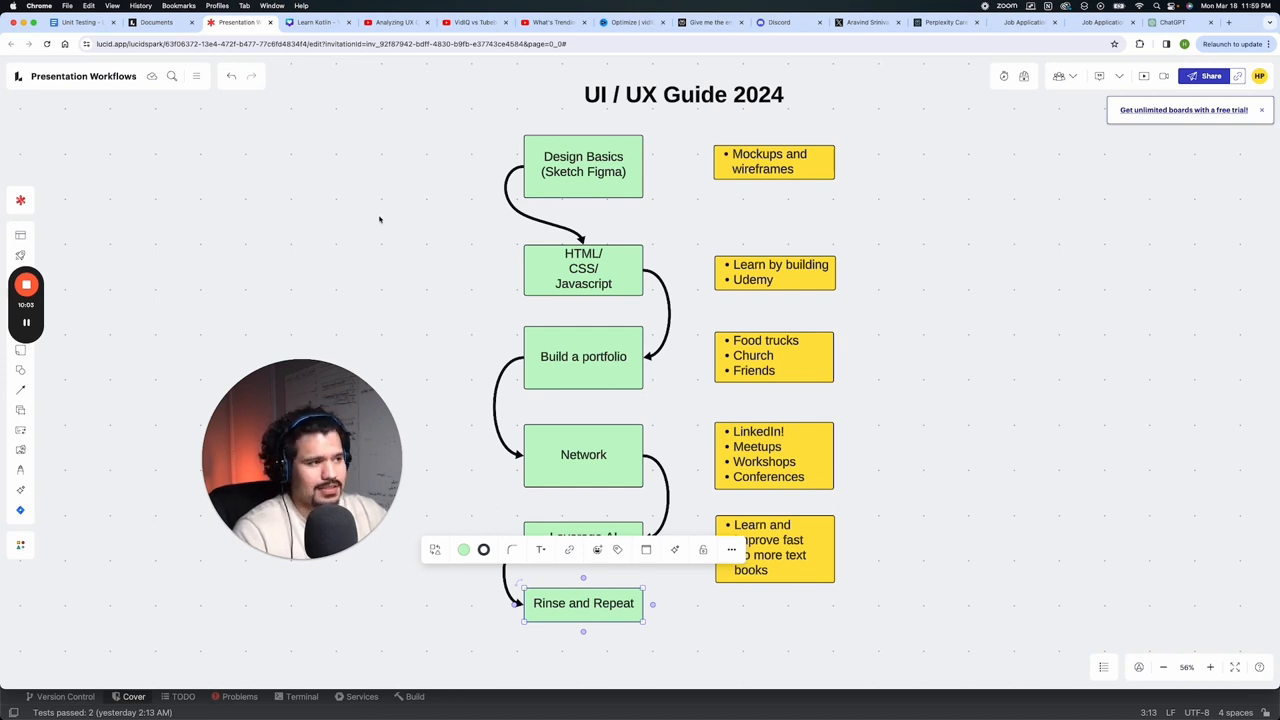